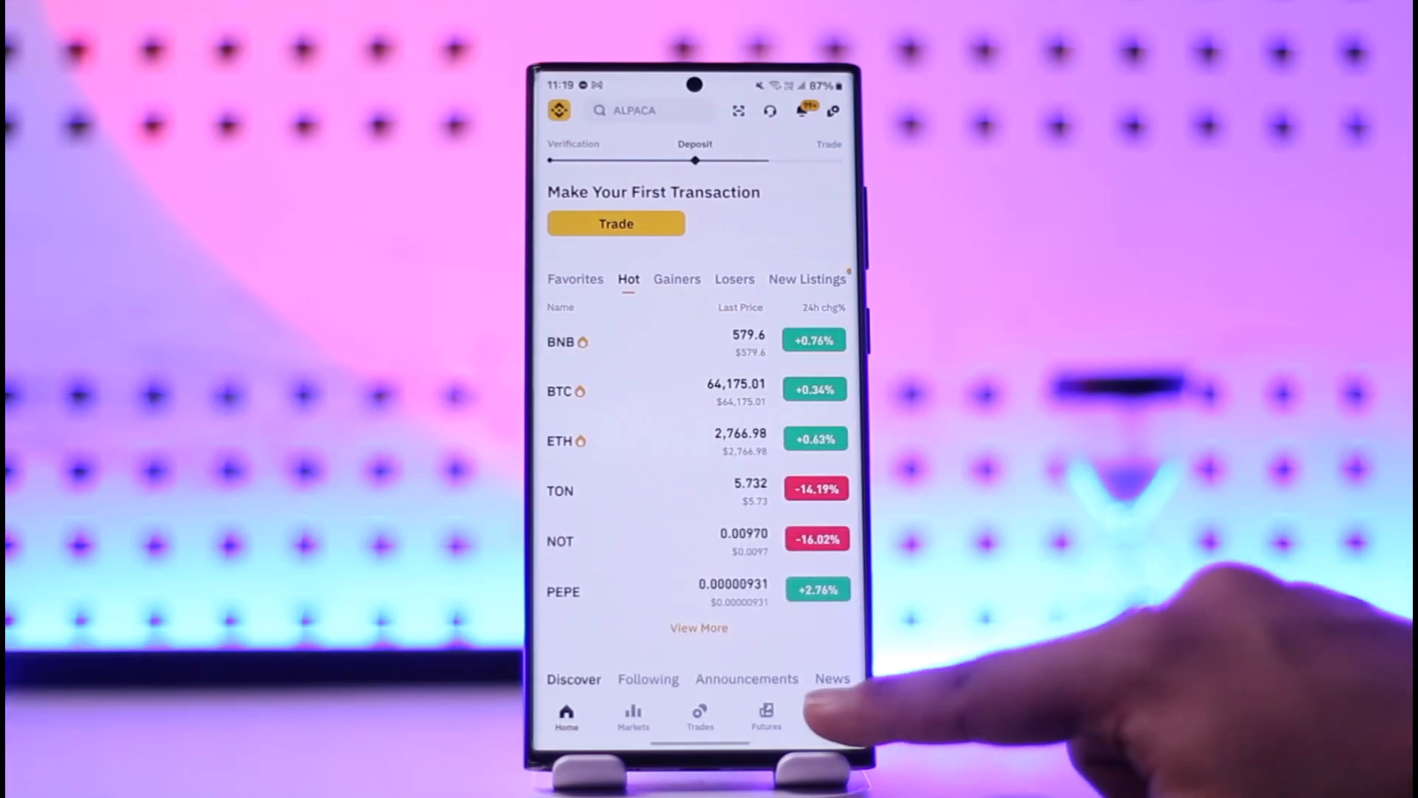
- Go to the wallet overview showing the total balance of about $0.22 in FDUSD
{"action": "left_click", "coordinate": [832, 719]}
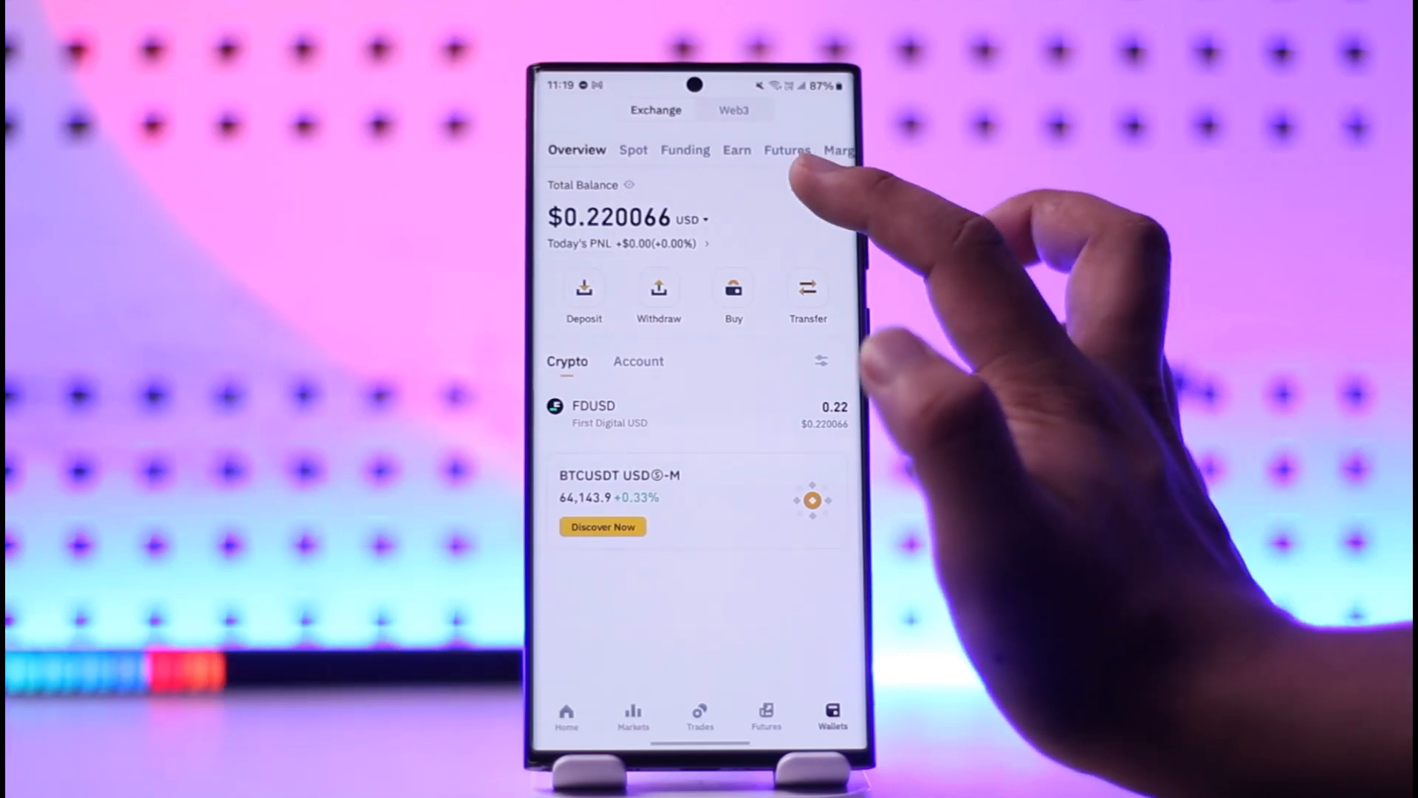
- Bring up the History sheet listing Funding, Spot, Earn, Margin and Options records
{"action": "left_click", "coordinate": [796, 186]}
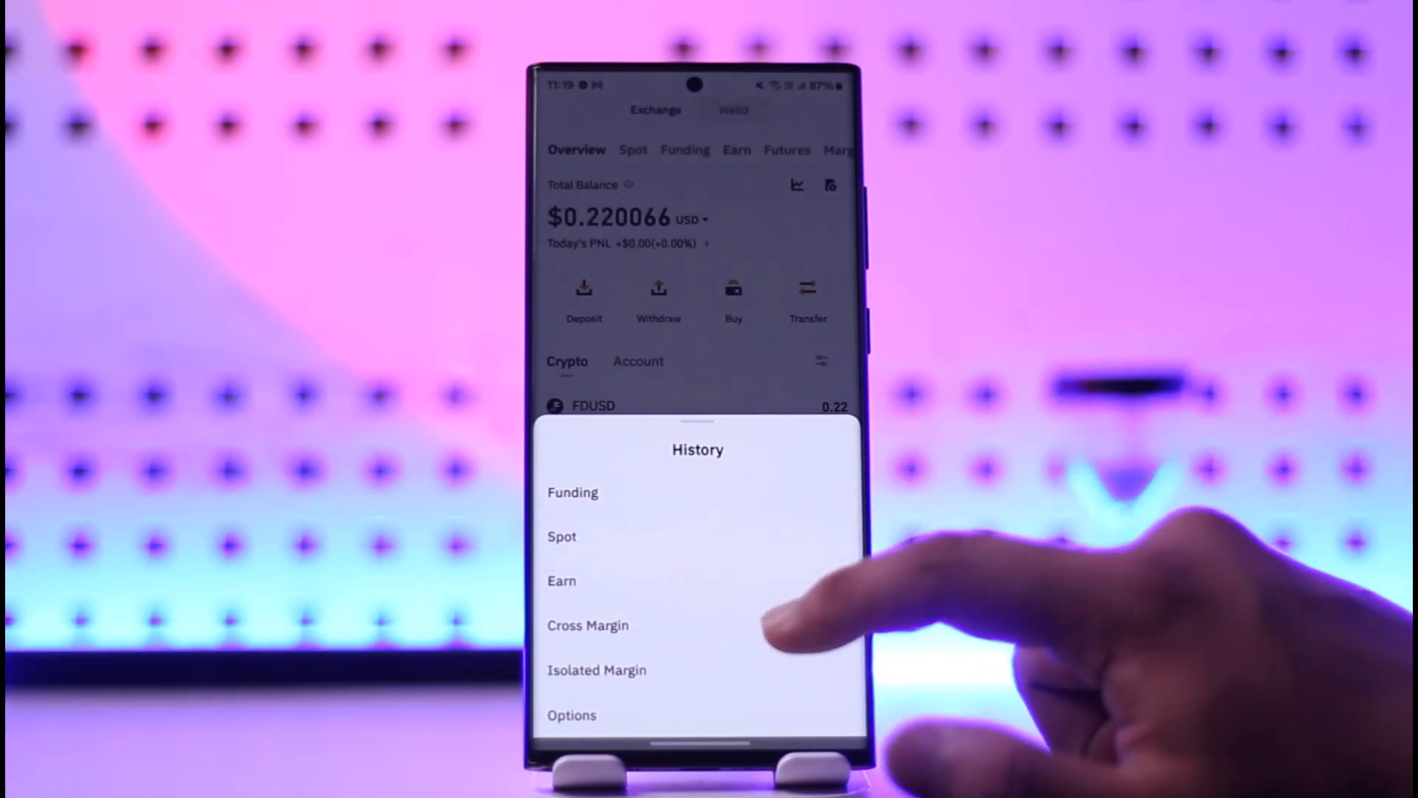
- View the Options trade history and dismiss the export statement tip
{"action": "left_click", "coordinate": [571, 715]}
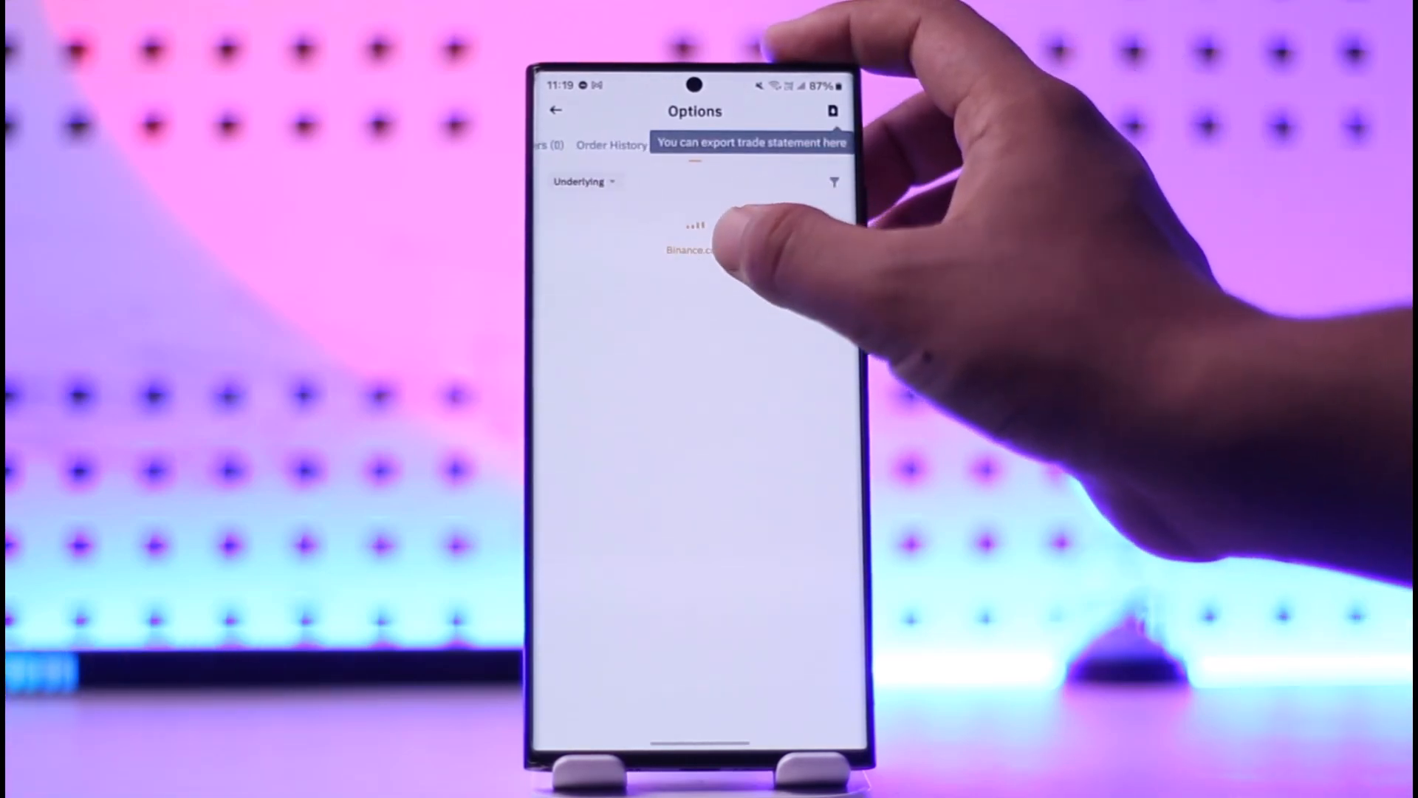
{"action": "left_click", "coordinate": [695, 145]}
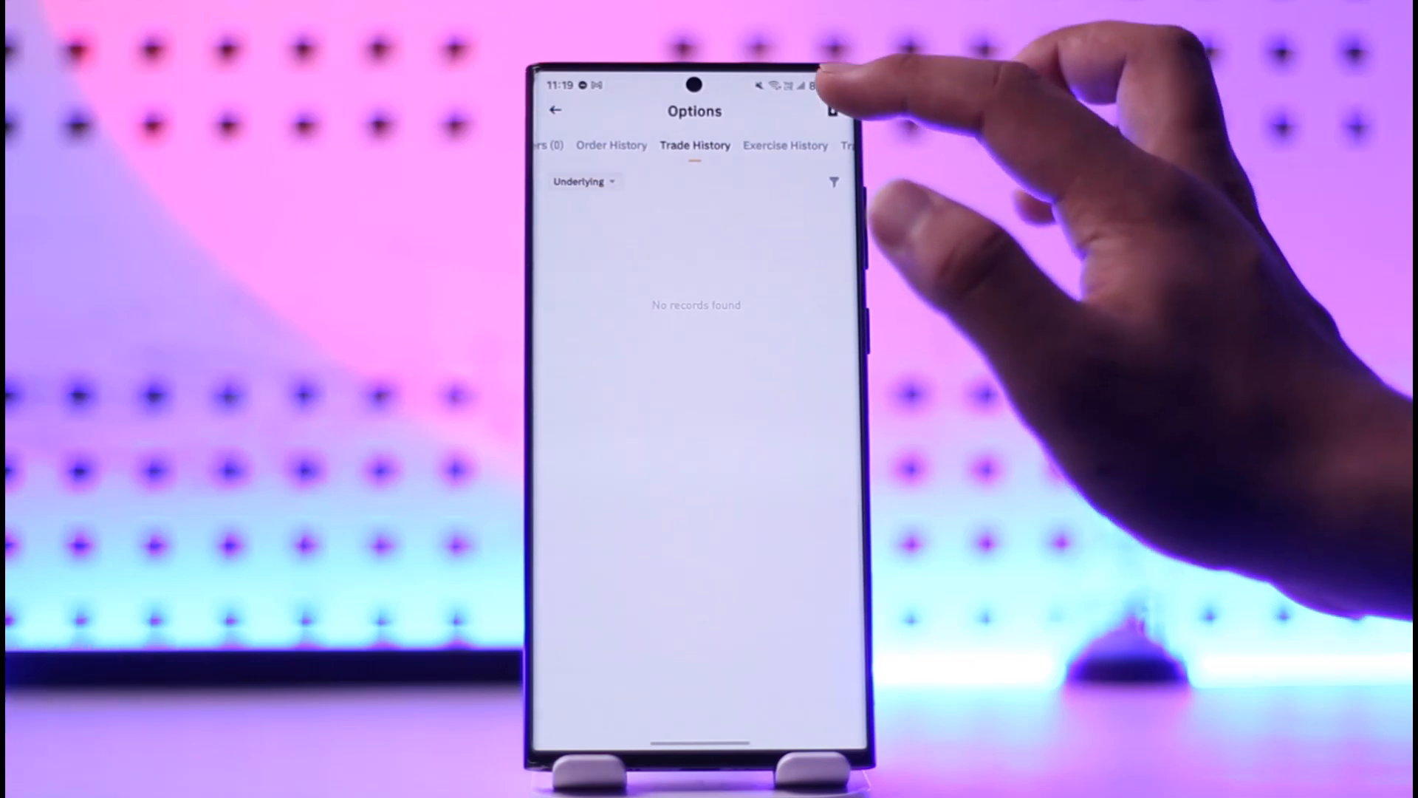
- Generate an Options trade statement for 2024-08-18 to 2024-08-25 and view the Statements list
{"action": "left_click", "coordinate": [832, 111]}
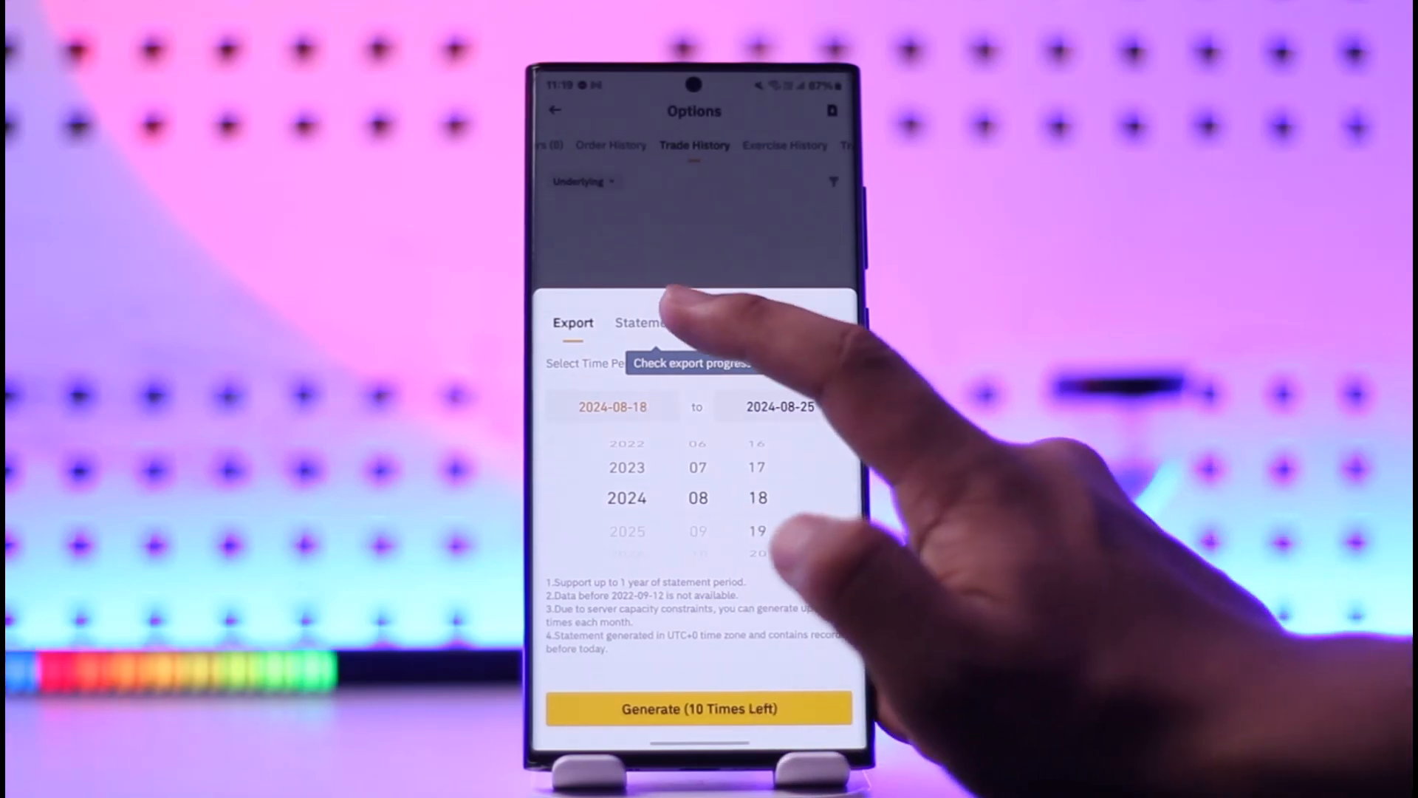
{"action": "left_click", "coordinate": [655, 322]}
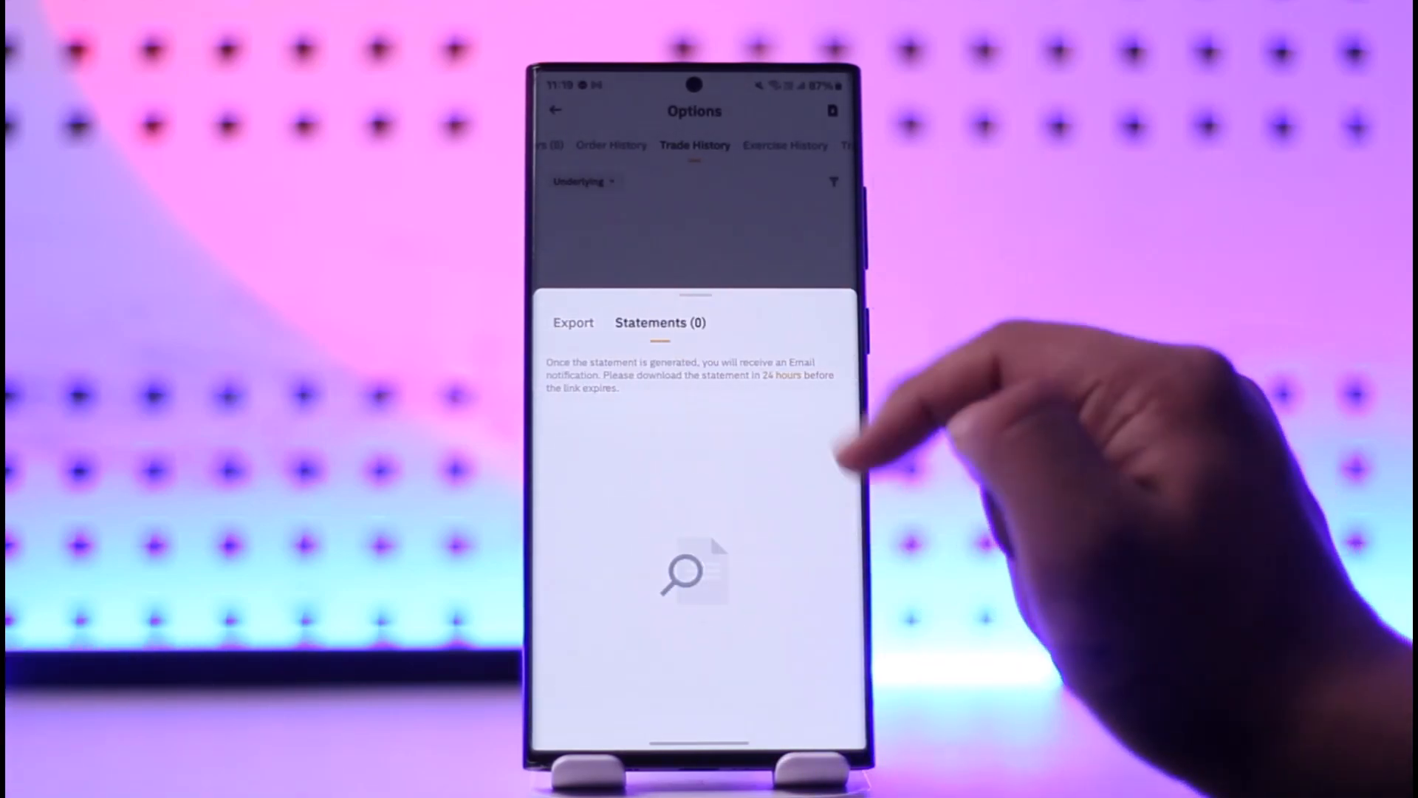